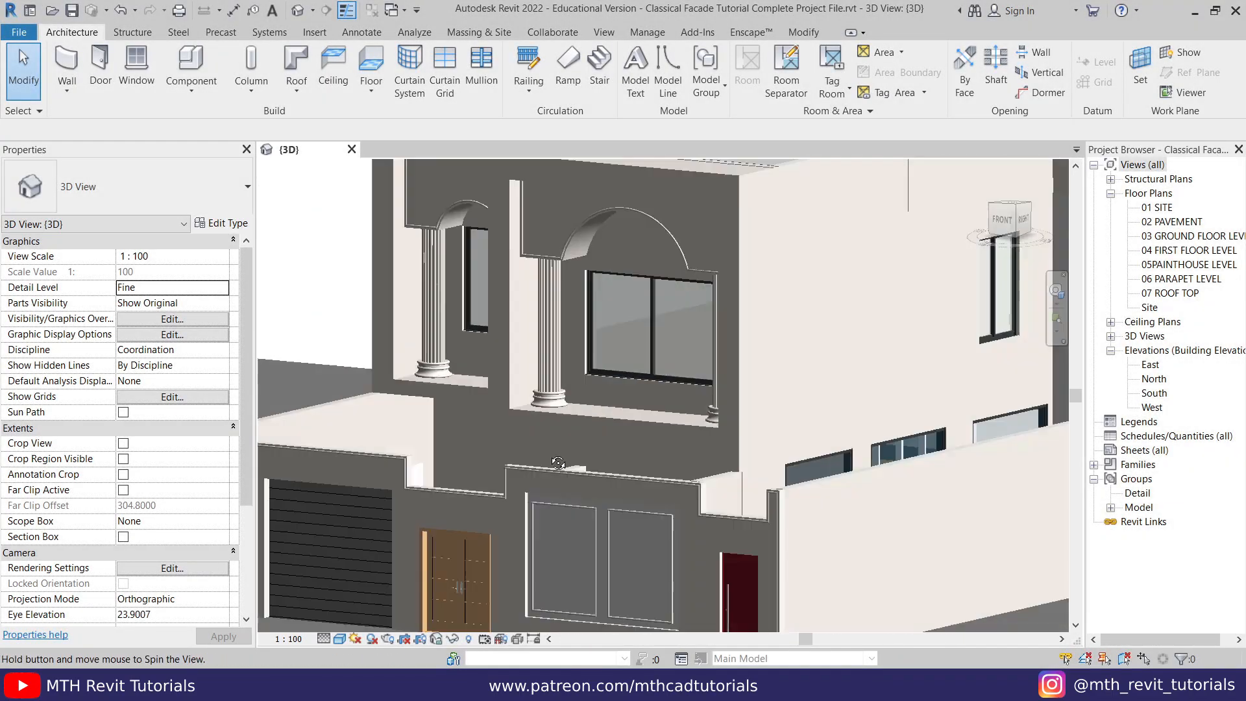
Orbit the 3D view toward the upper arched window and its two columns
left_click_drag(559, 462, 549, 492)
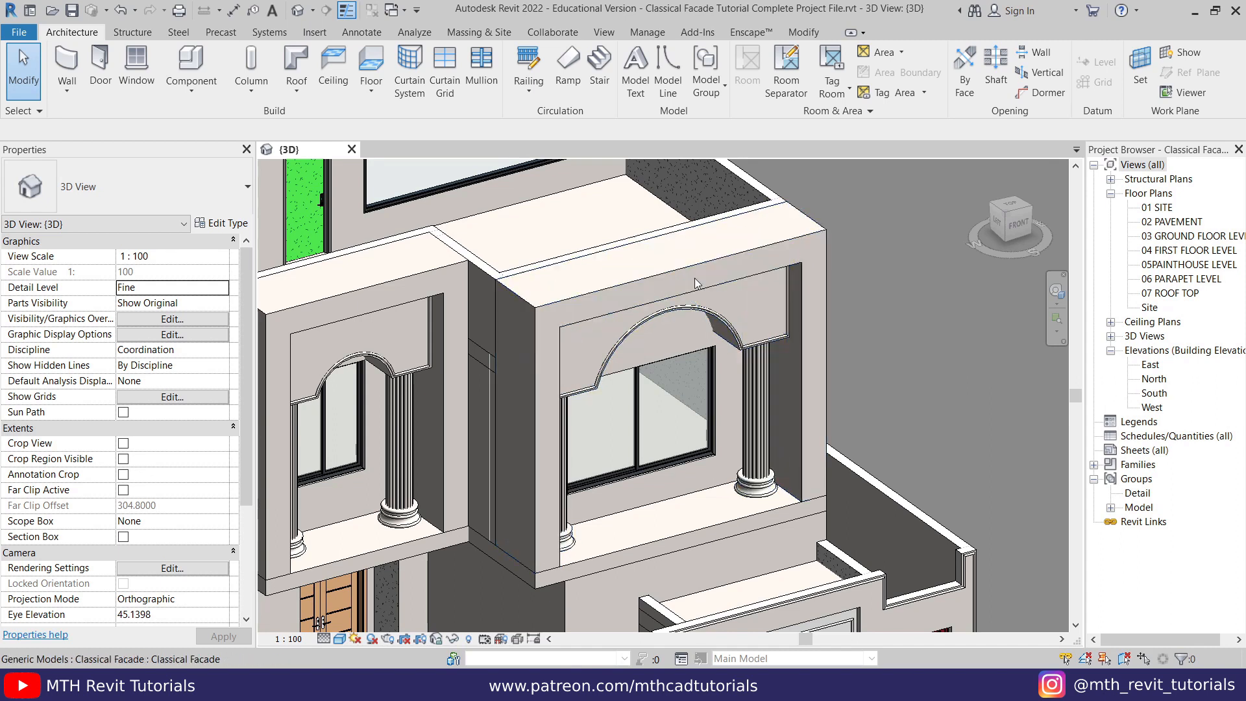
mouse_move(569, 315)
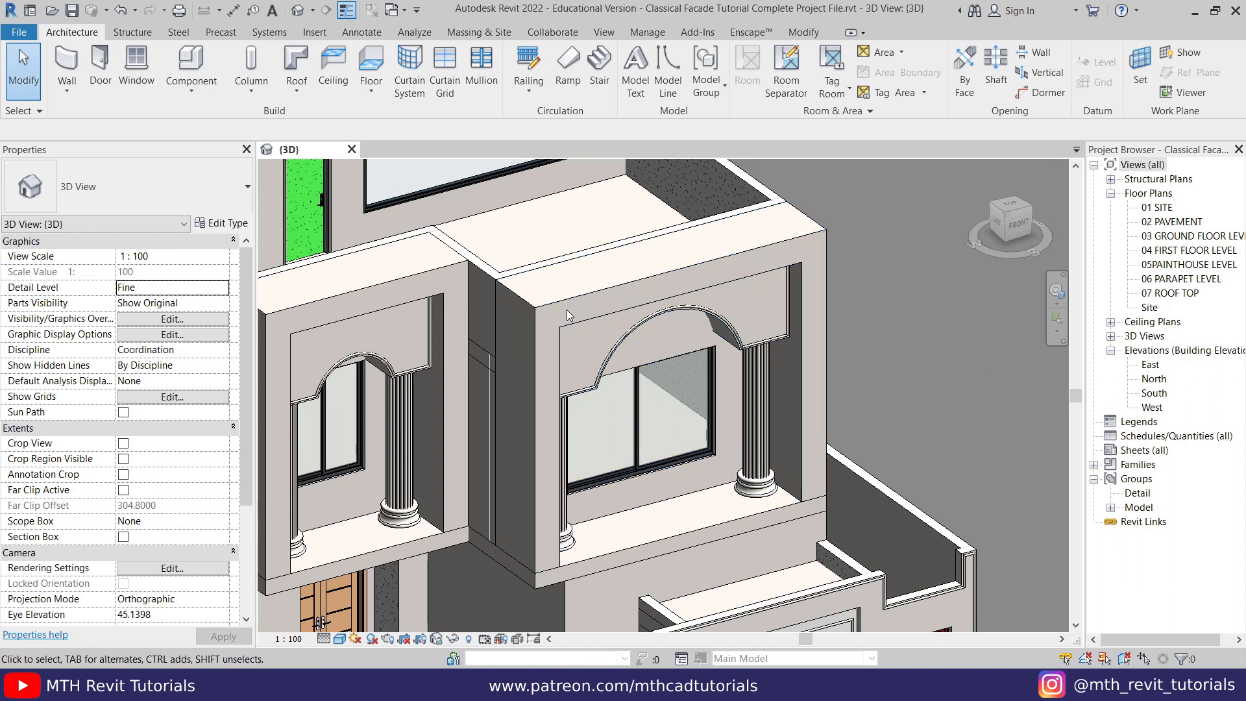
Select the arched facade window, isolate it with a section box, and expand 3D Views
left_click(565, 314)
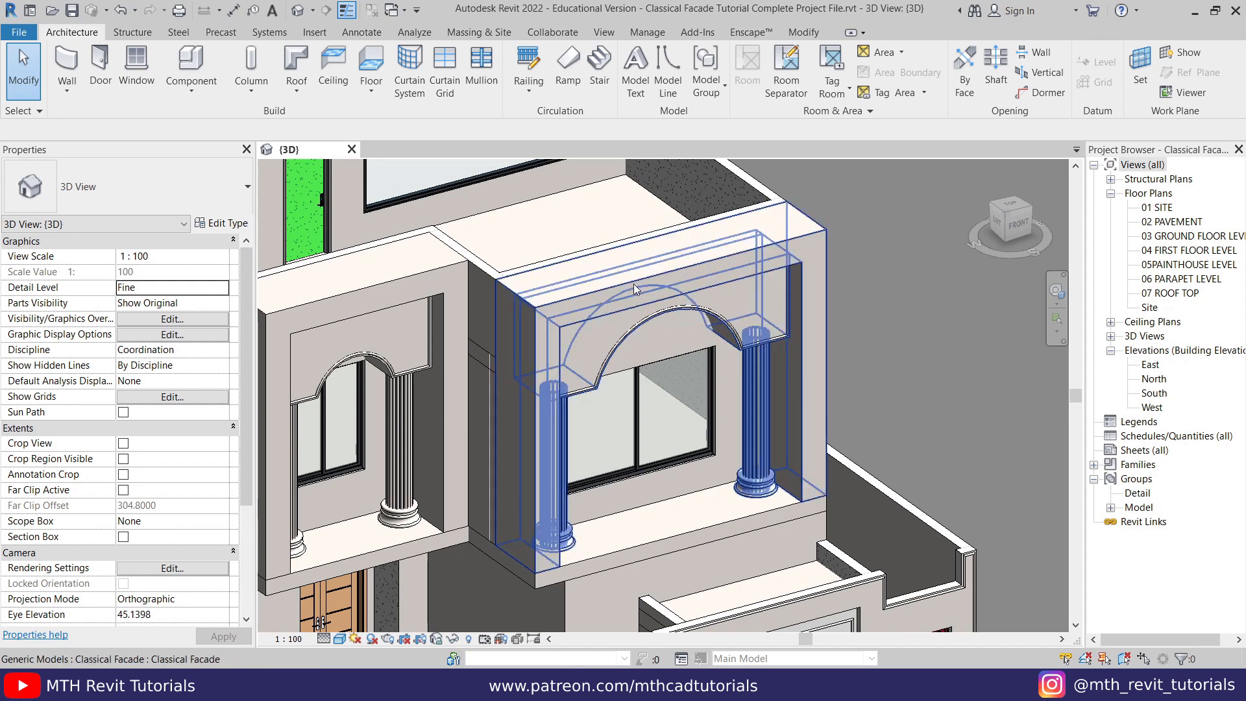
left_click(635, 290)
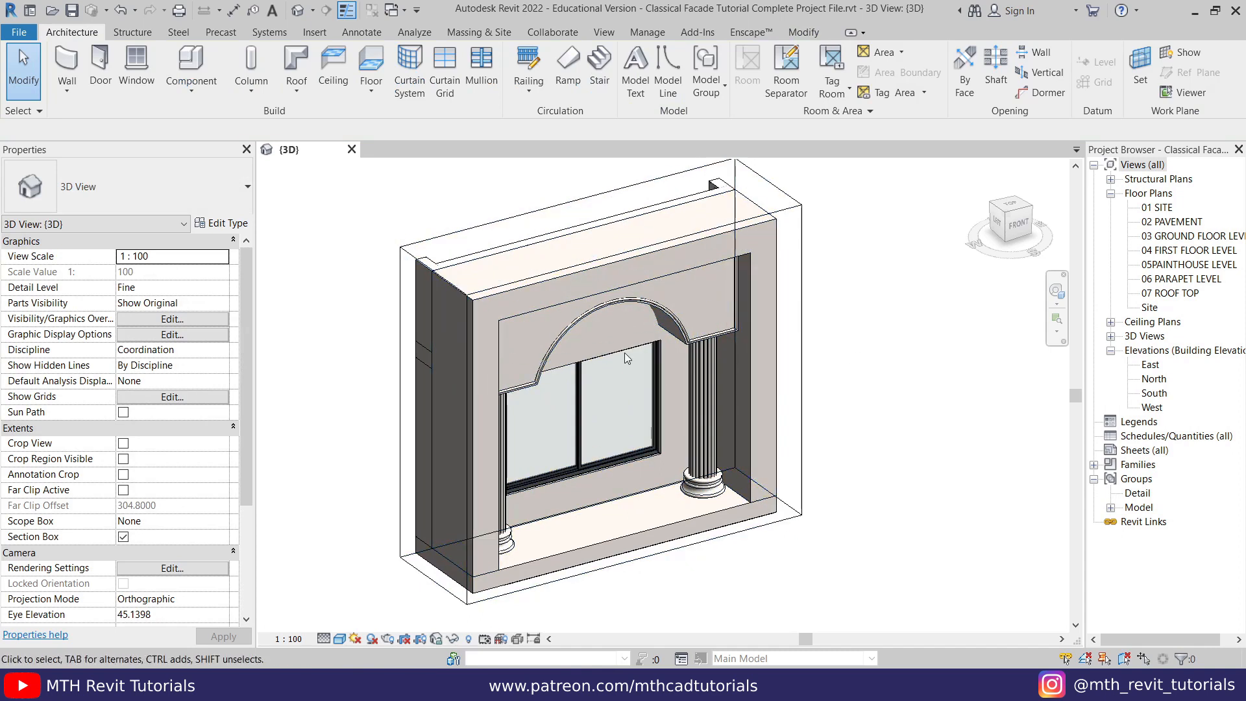
left_click(1156, 207)
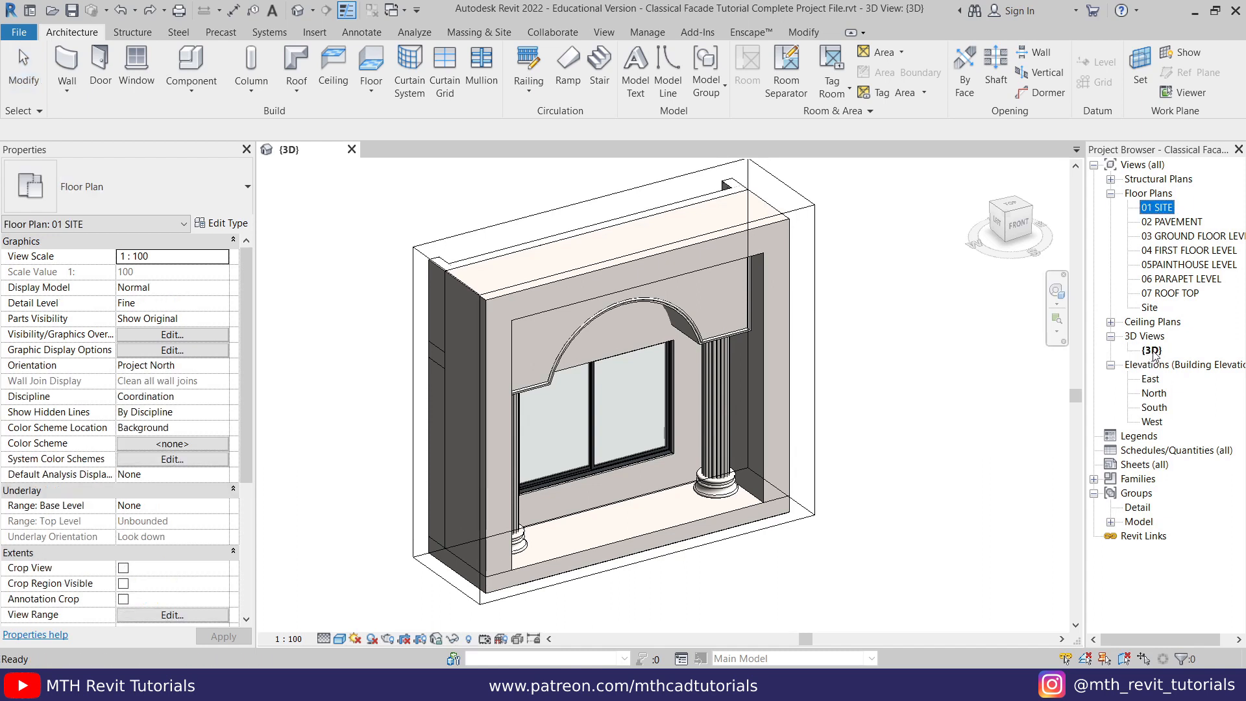
Duplicate the {3D} view and rename the copy 'ISOMETRIC VIEW'
right_click(1151, 351)
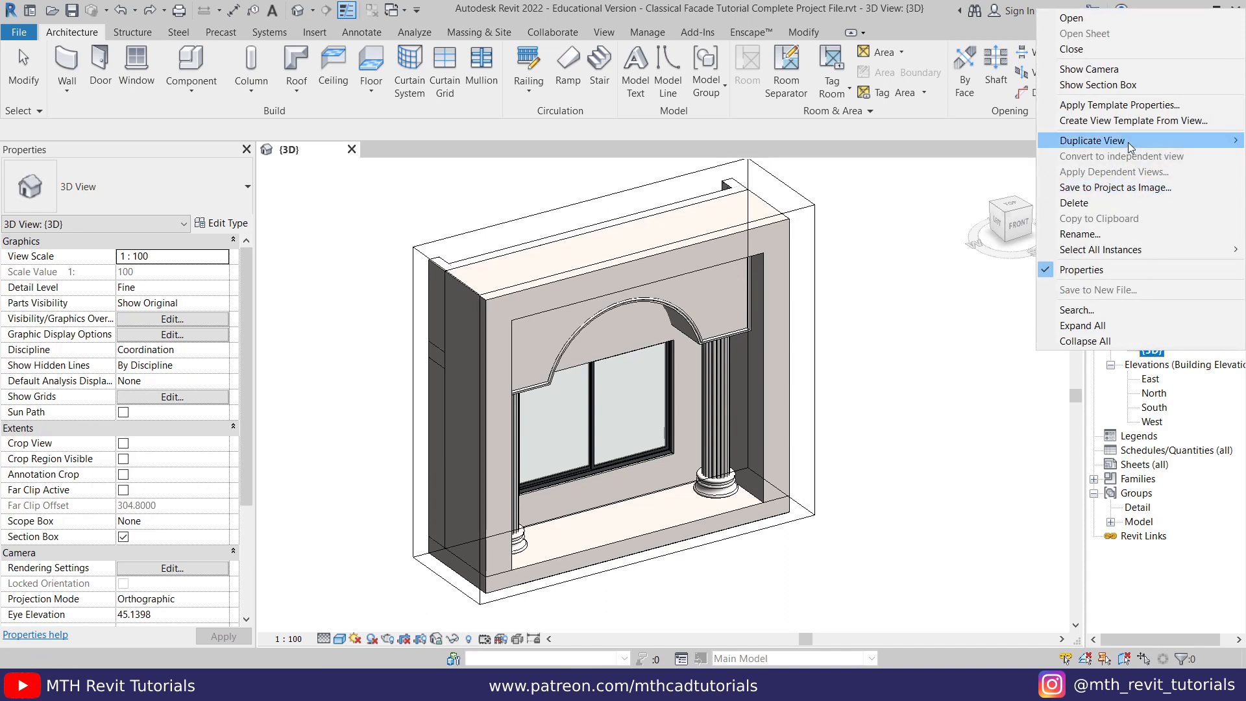
mouse_move(1119, 140)
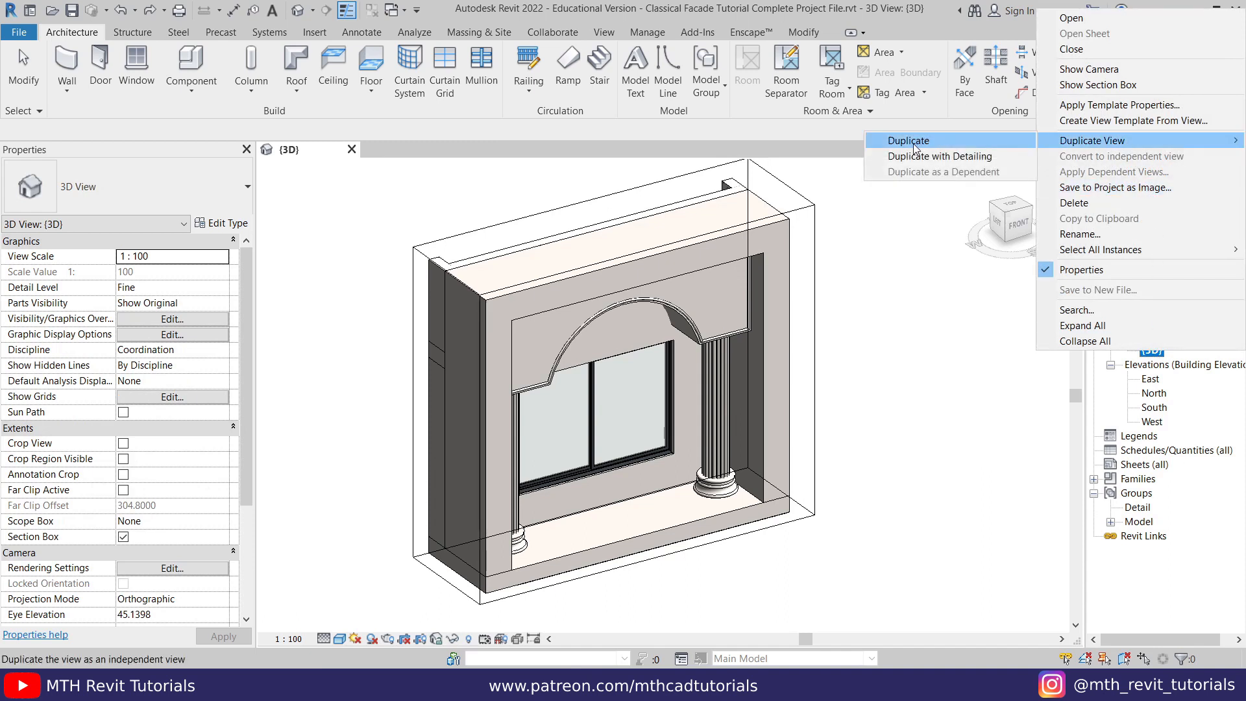
left_click(909, 141)
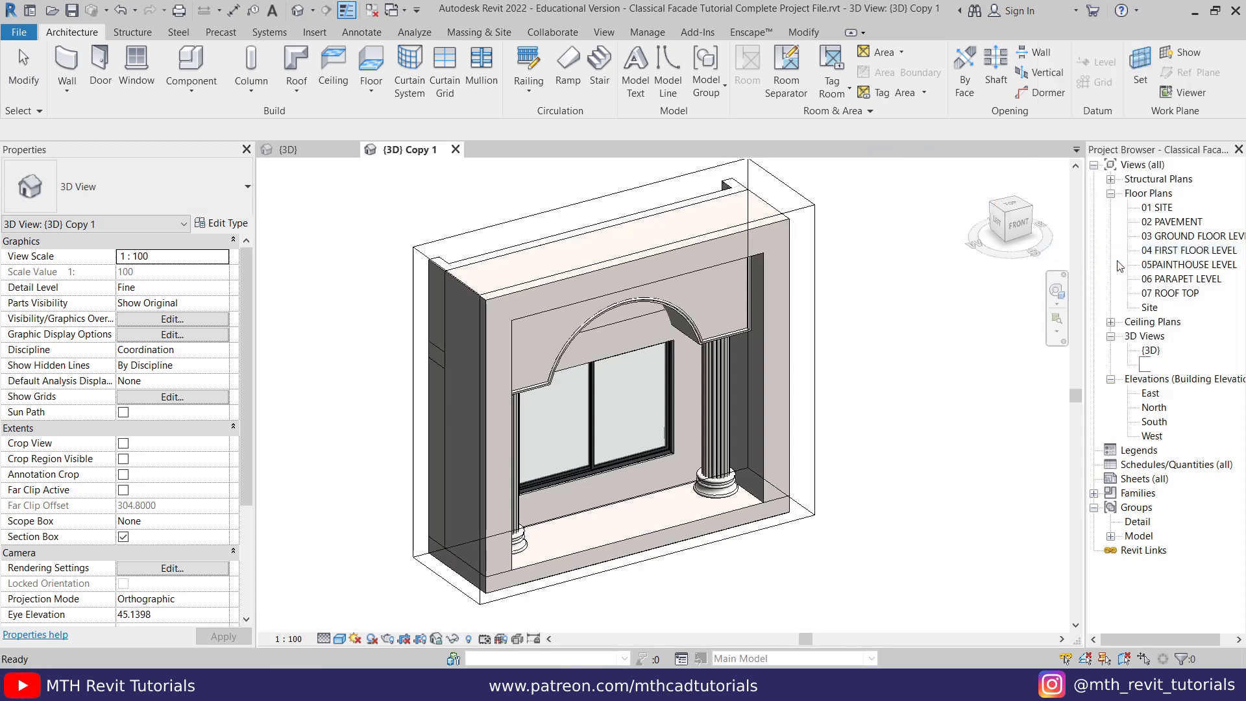
type("ISOMETRIC VIEW")
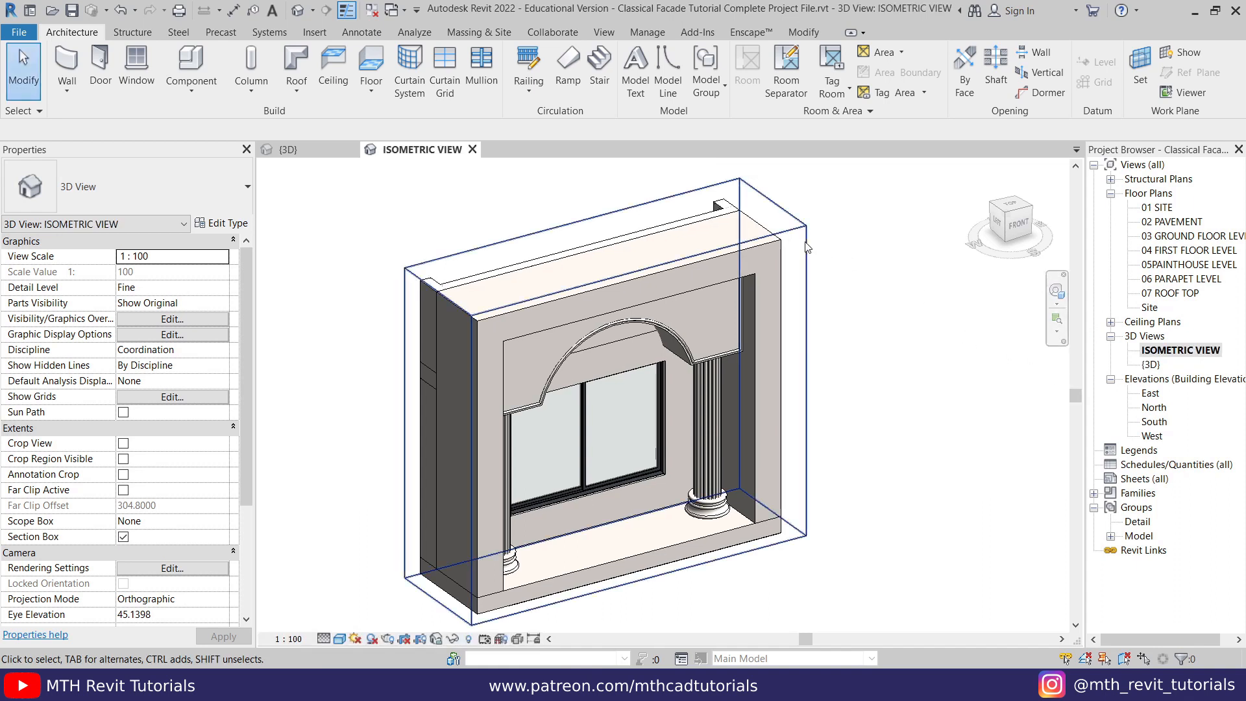
Switch the view to Hidden Line style and clear the facade window selection
right_click(807, 248)
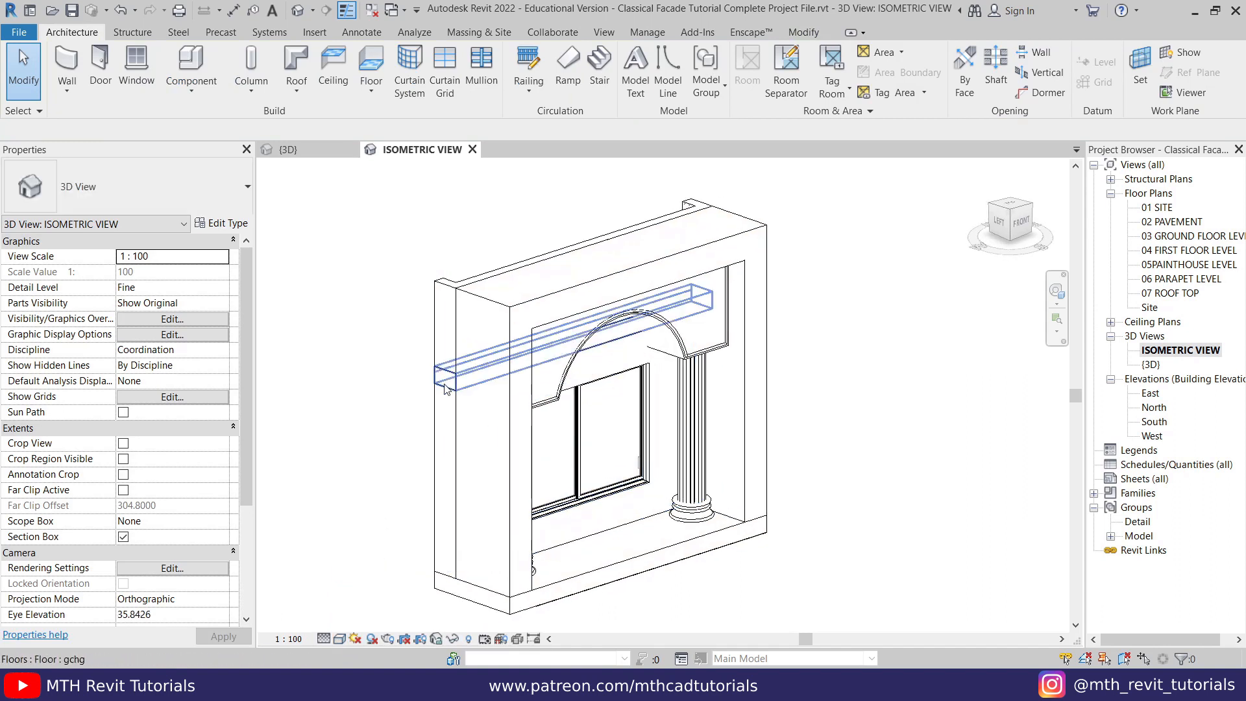
right_click(445, 386)
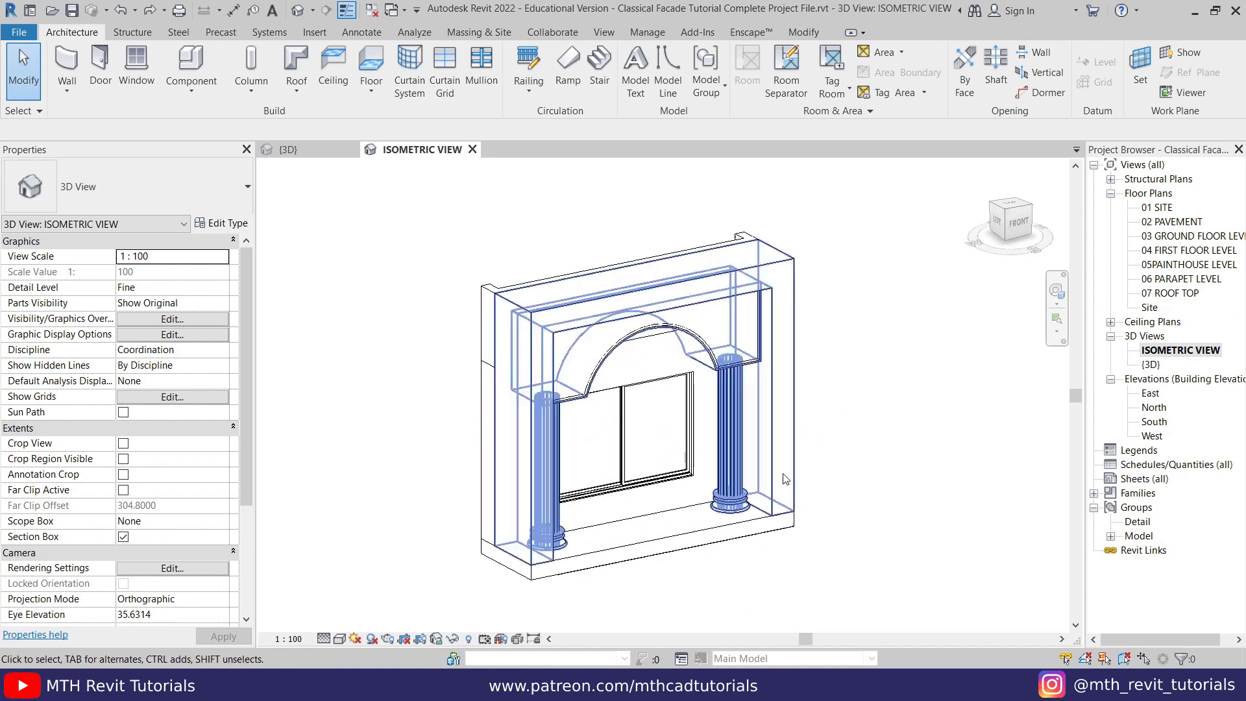
left_click(468, 638)
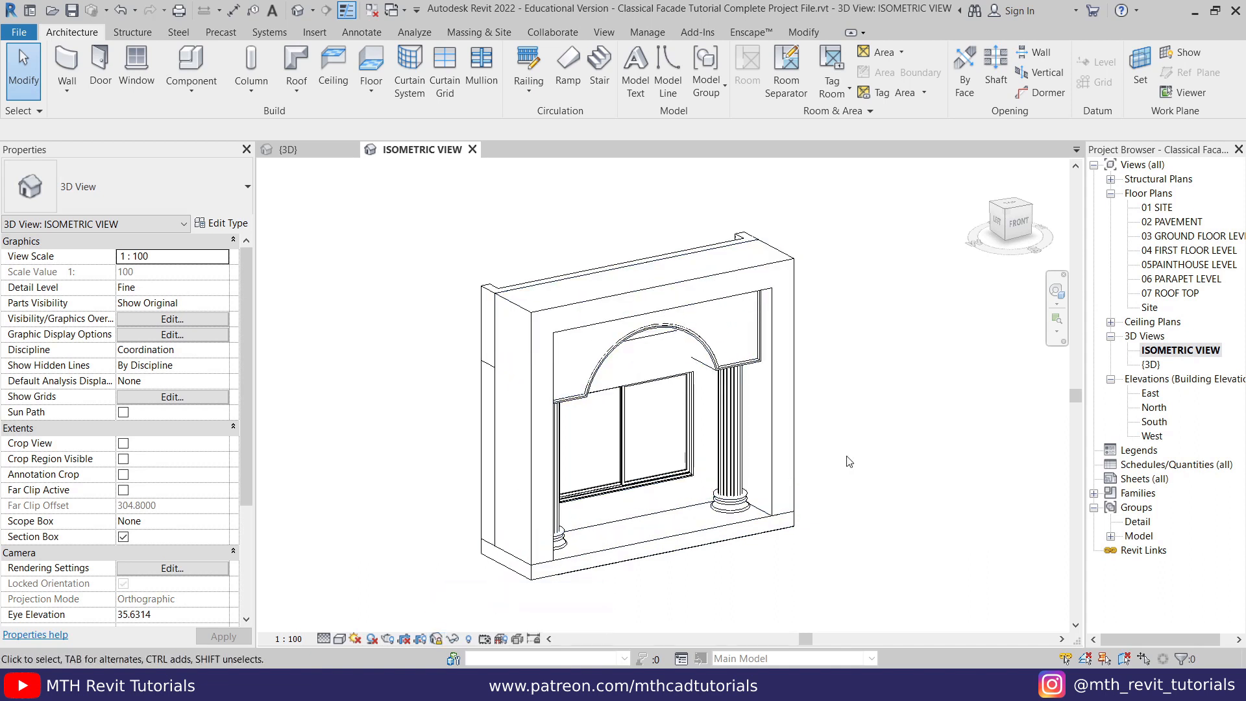
left_click(719, 496)
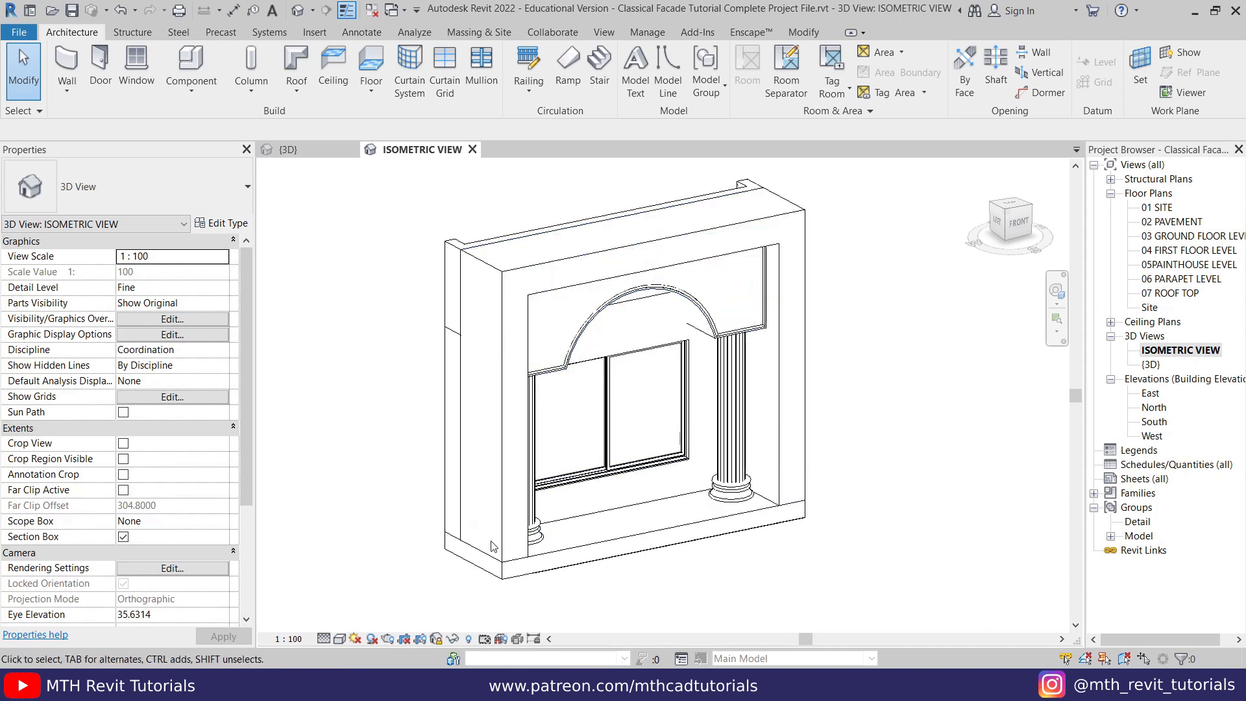
mouse_move(487, 295)
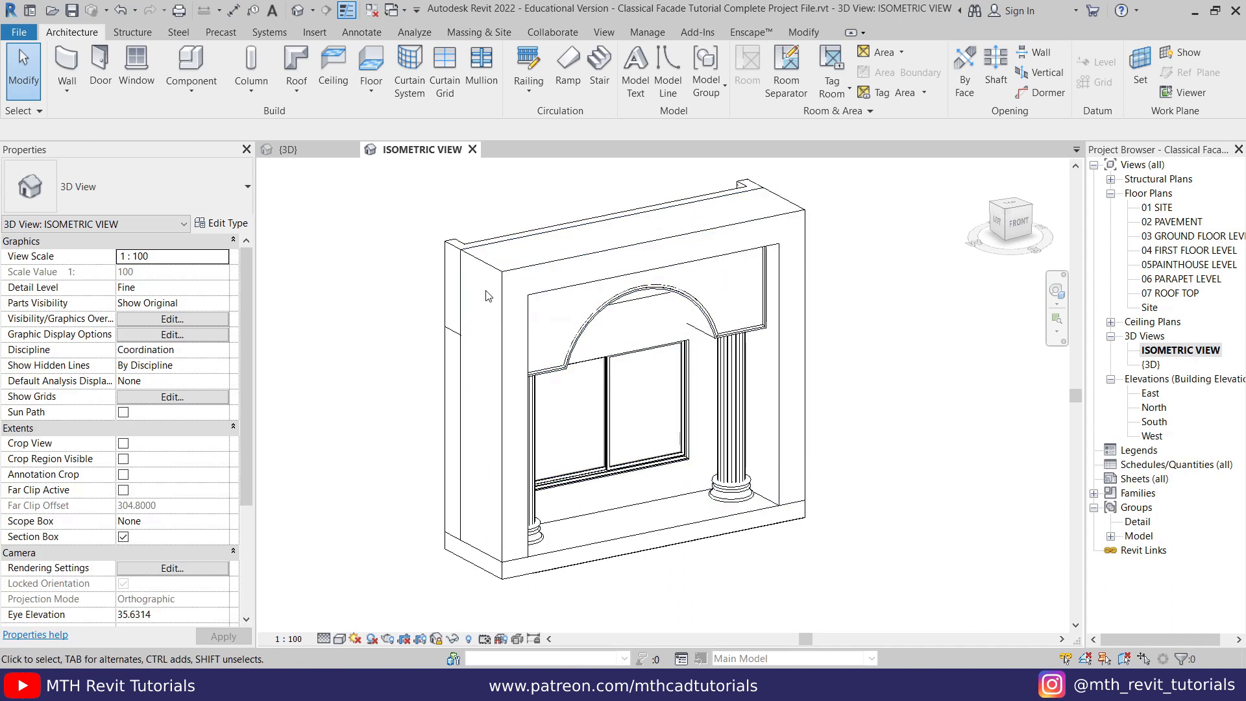
Start setting the work plane with the Pick a plane option
left_click(490, 274)
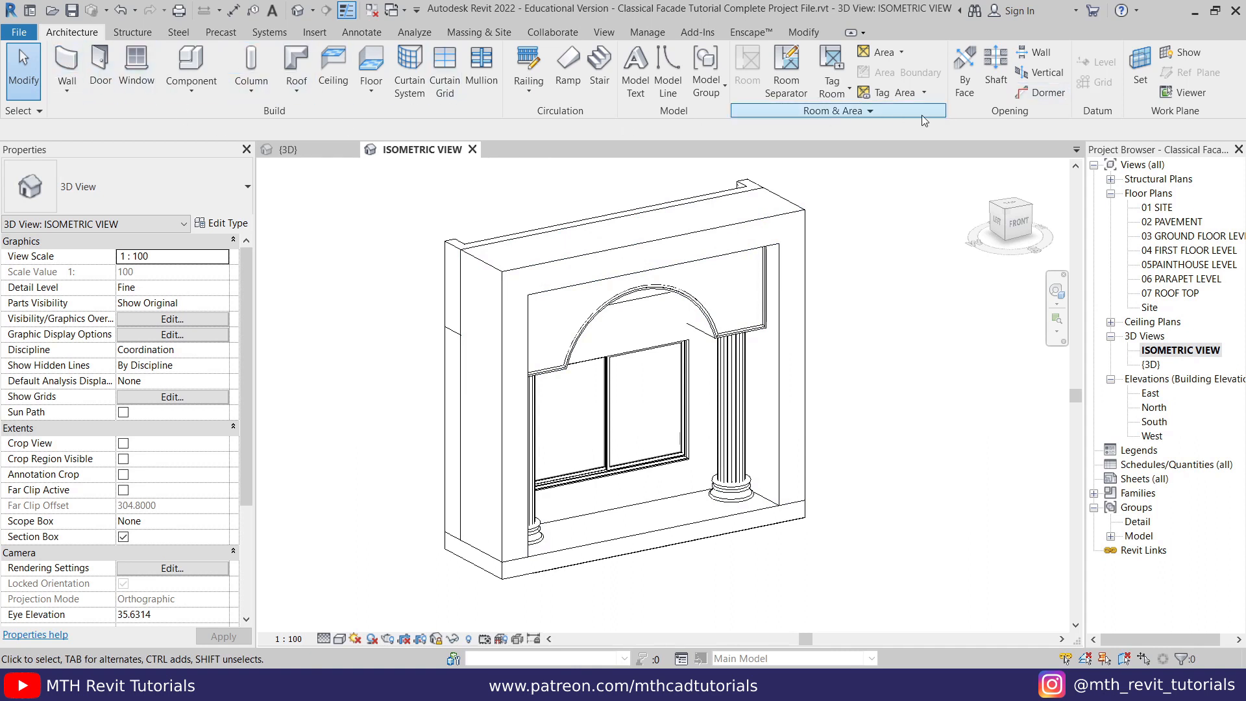
mouse_move(1140, 61)
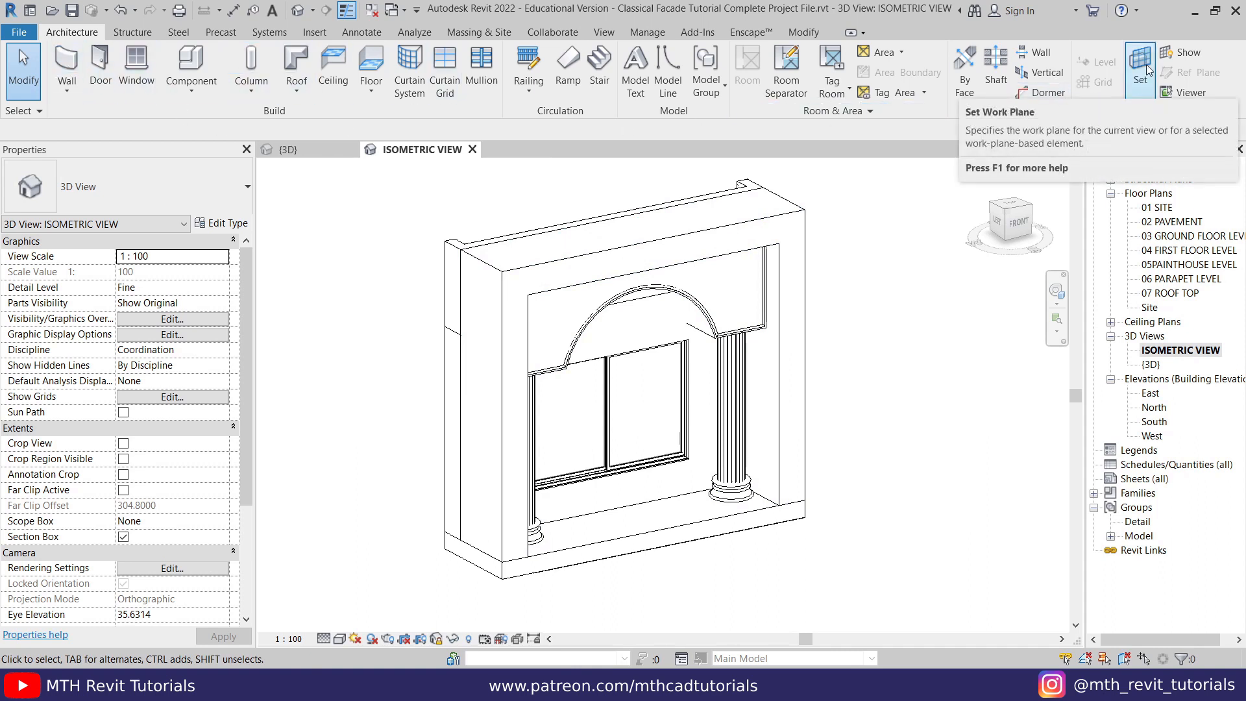
left_click(1140, 62)
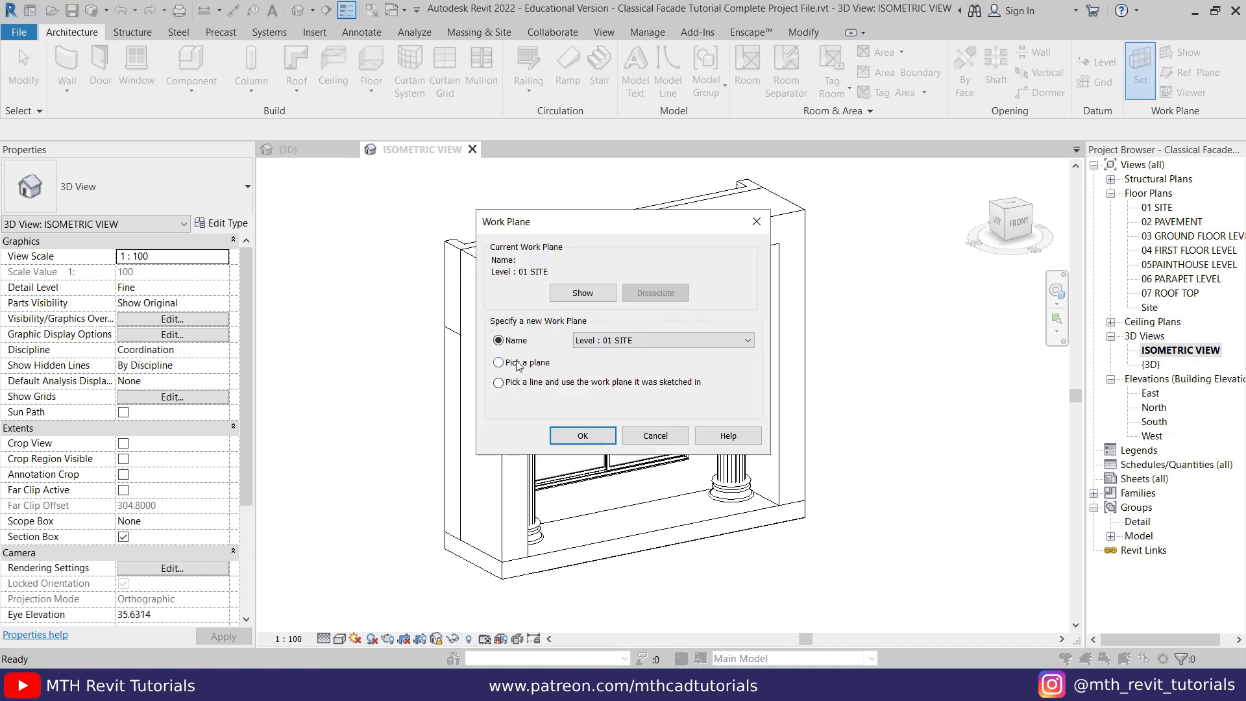
left_click(583, 436)
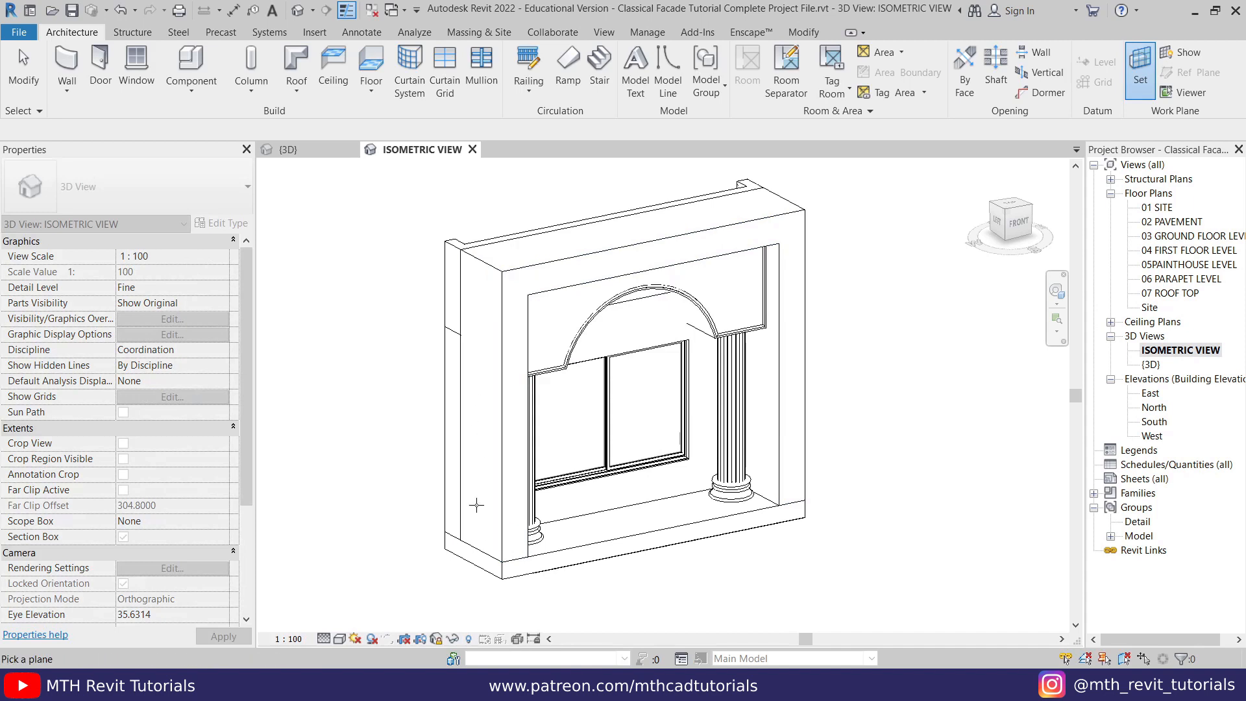
mouse_move(474, 452)
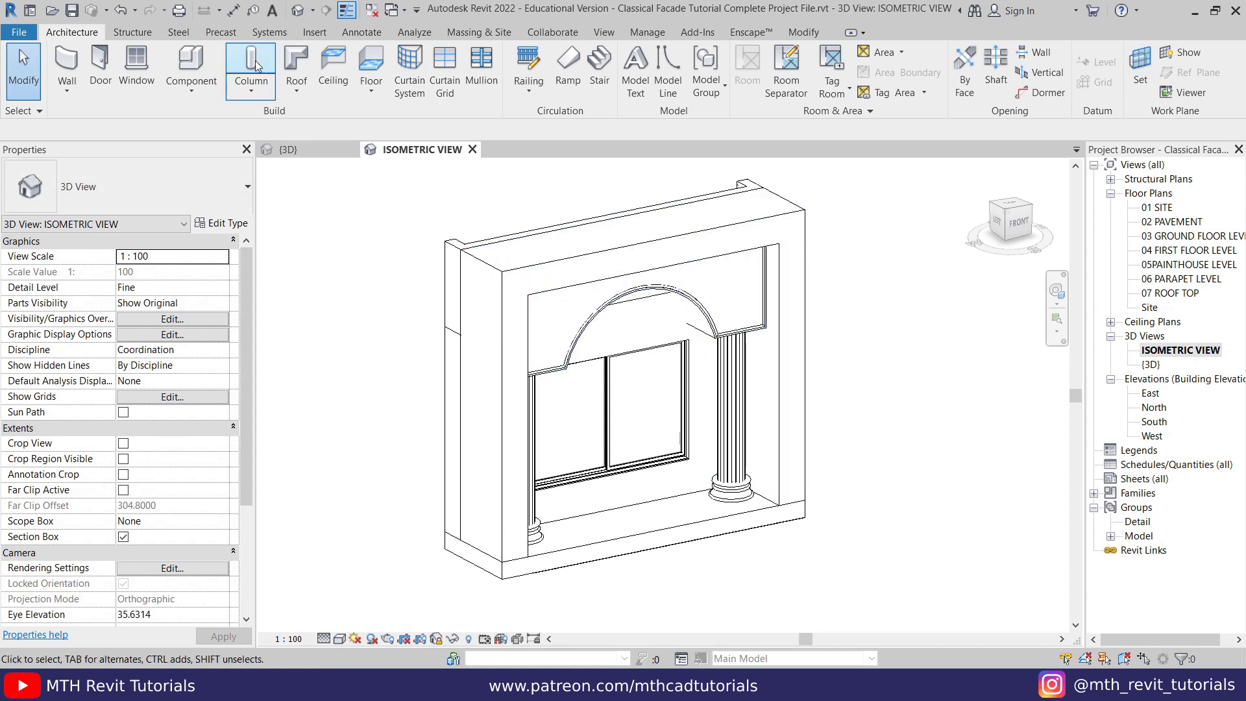
Start the Aligned dimension tool from the Annotate tab
left_click(361, 32)
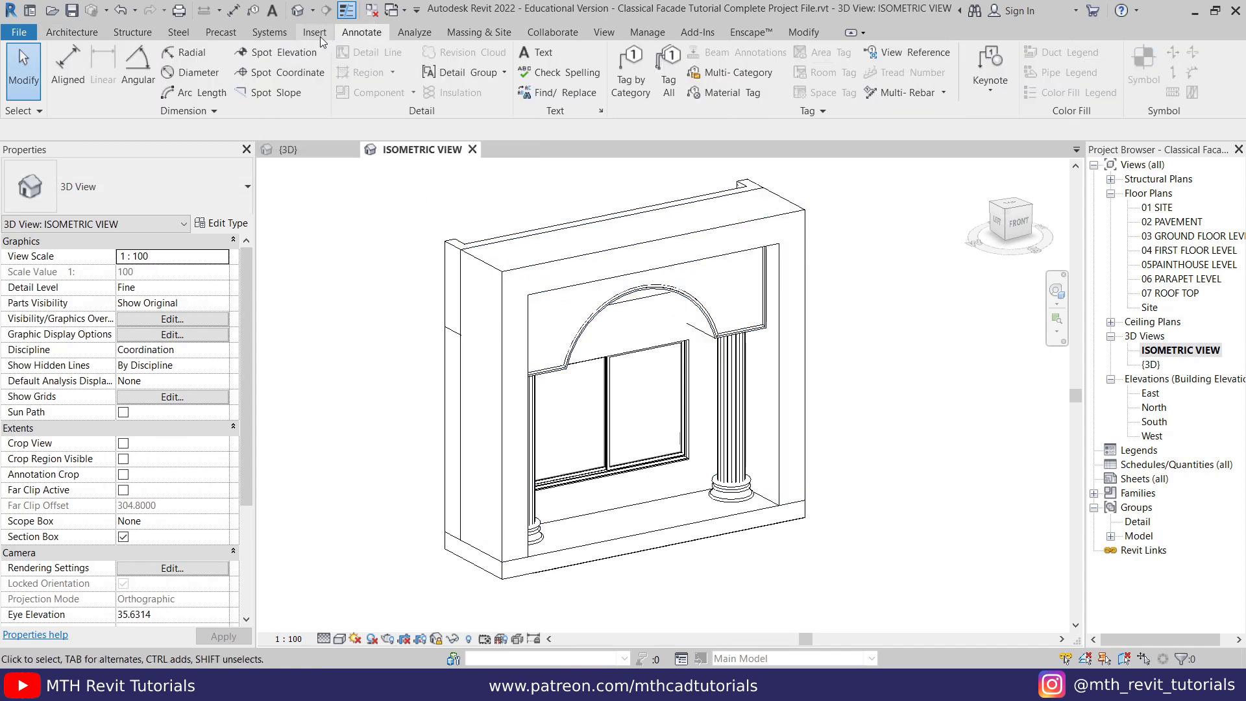
left_click(66, 61)
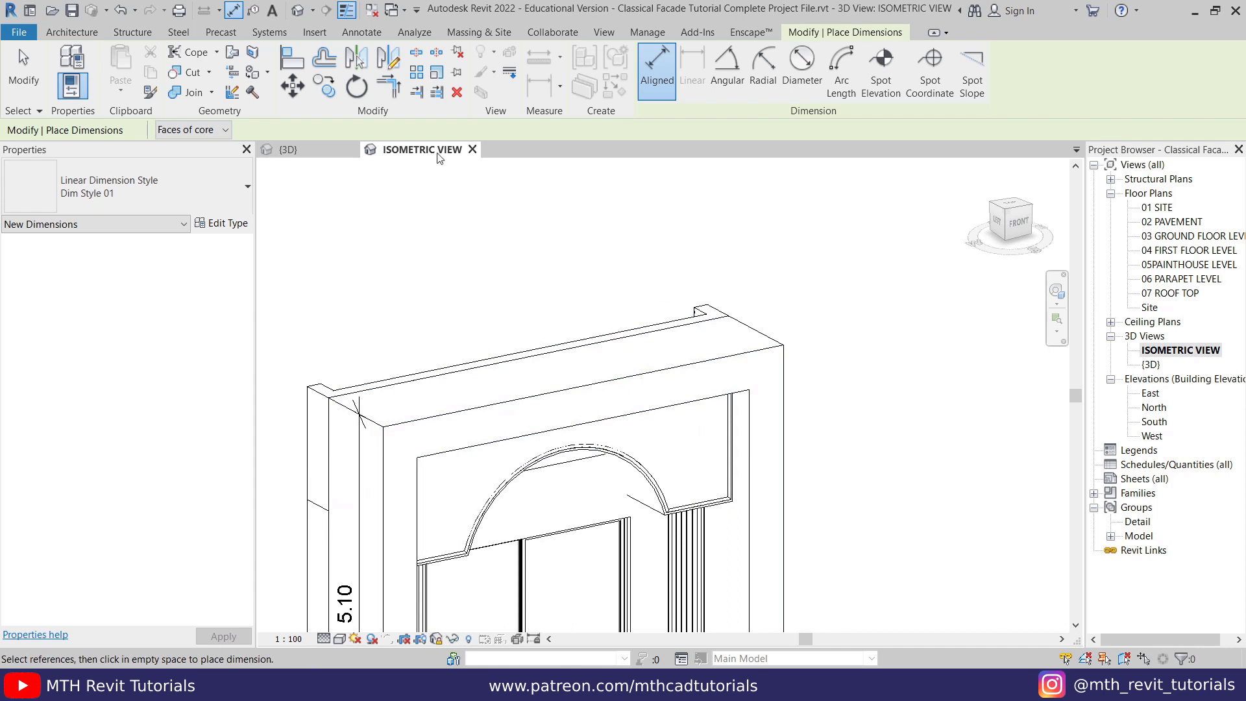
Set the Classical Facade as work plane and add 5.90 and 0.30 dimensions
left_click(70, 32)
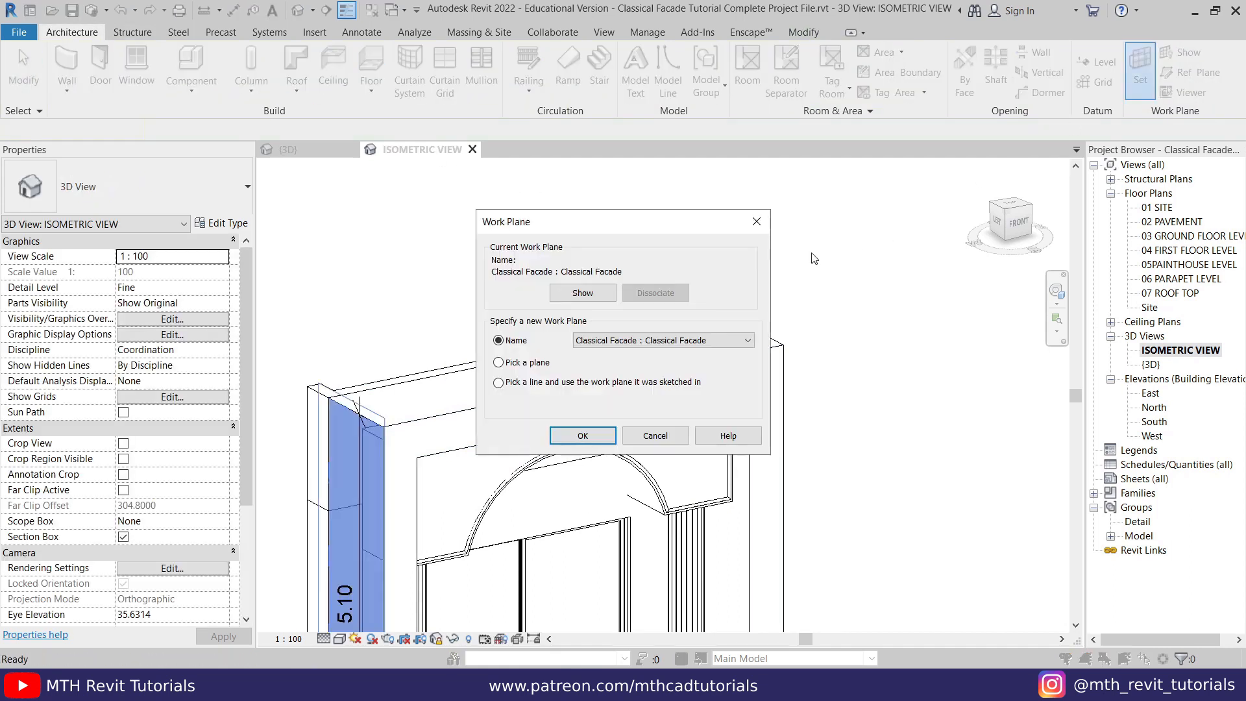
left_click(582, 436)
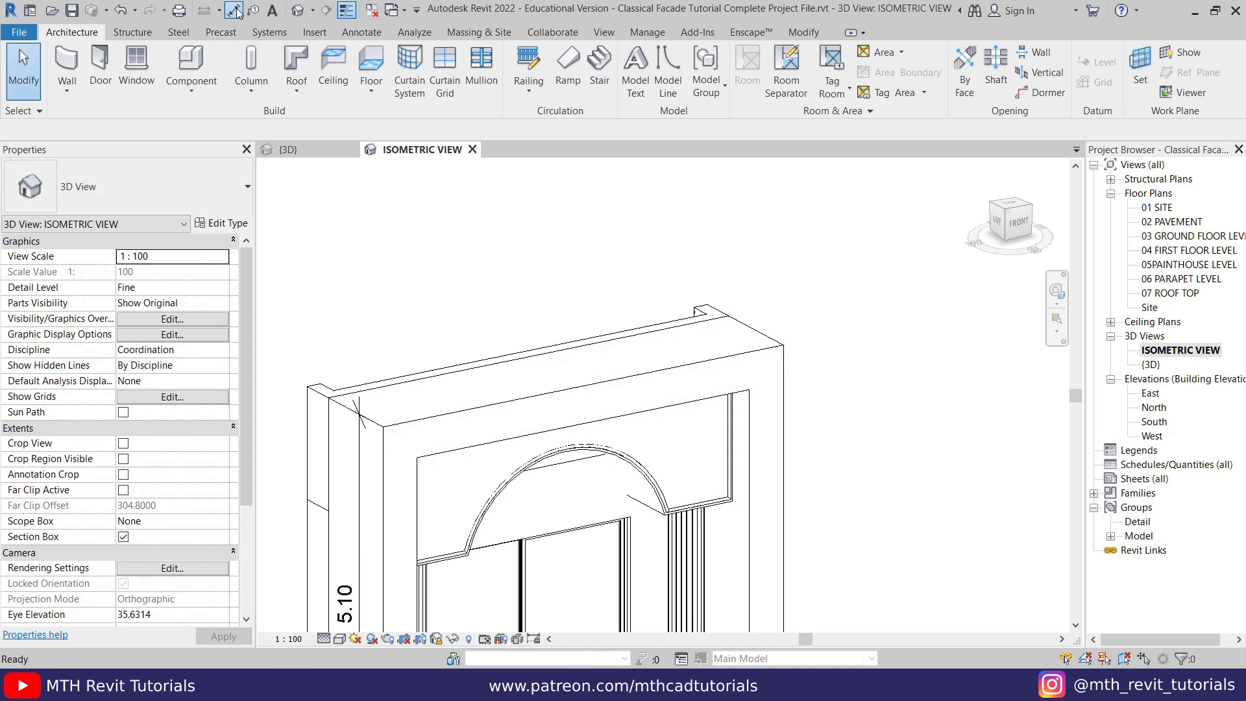
left_click(233, 11)
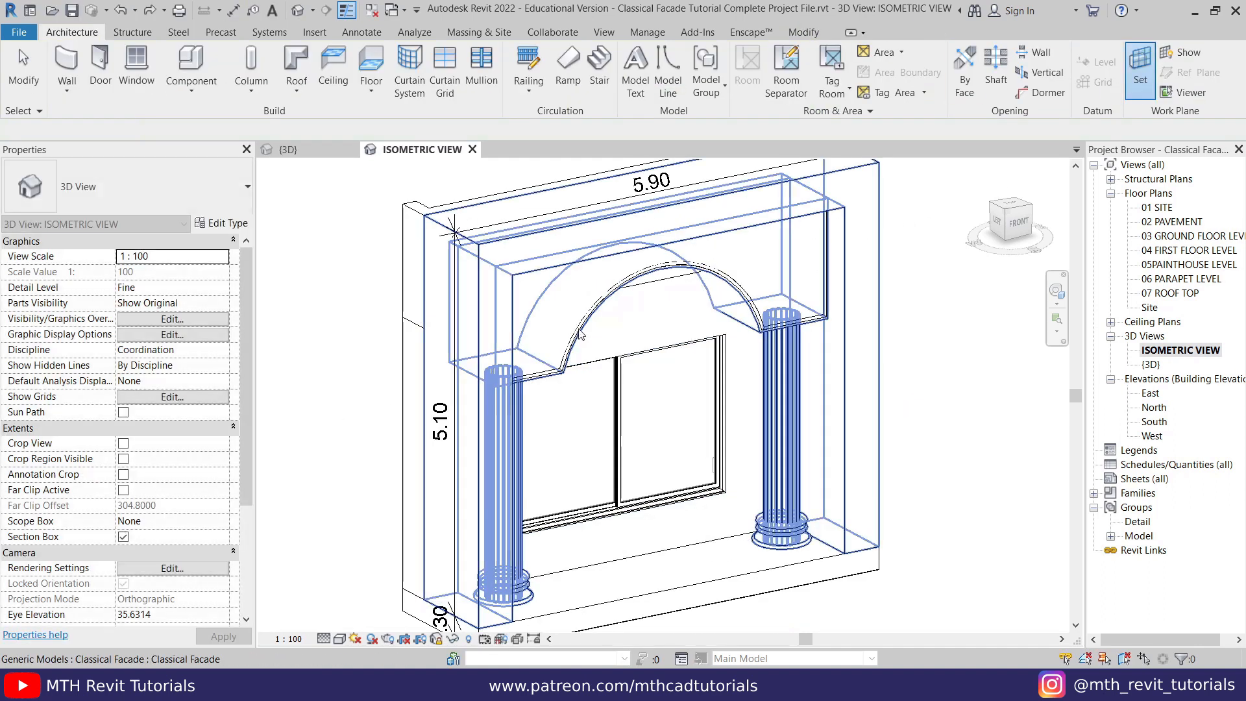
Add a 1.50 radial arch dimension, then 2.10 and 0.60 aligned window dimensions
left_click(762, 61)
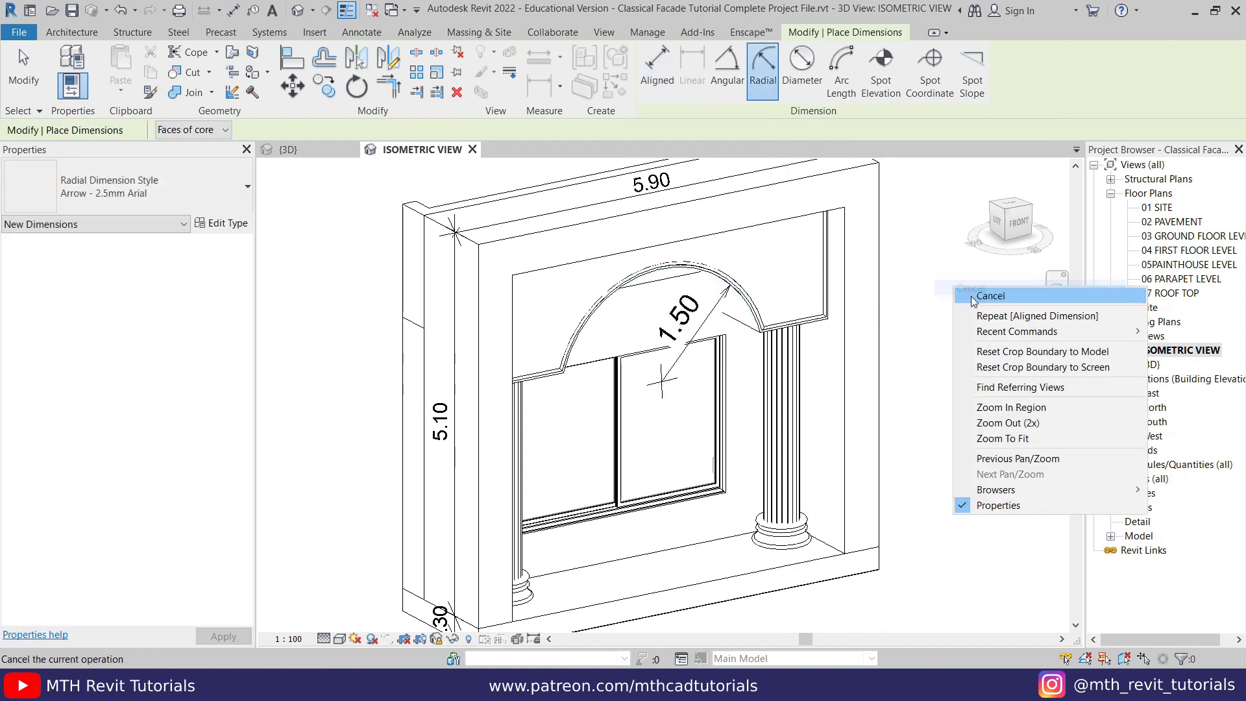
left_click(991, 295)
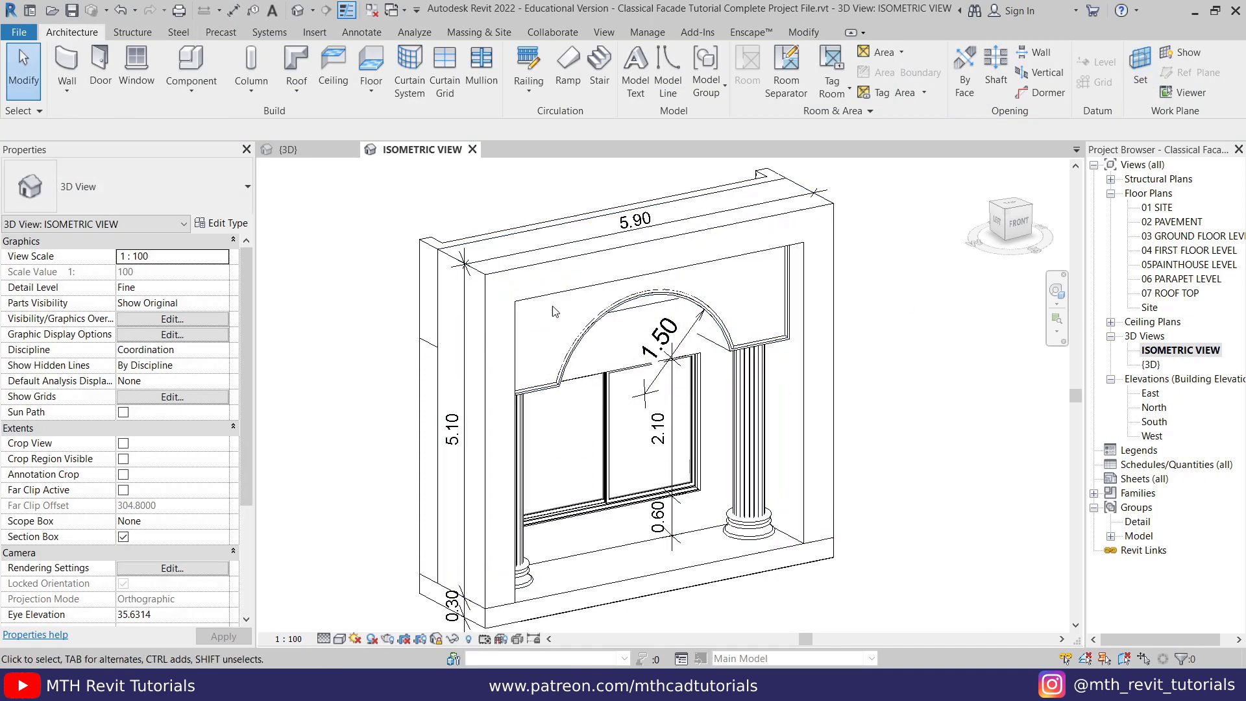
left_click(657, 65)
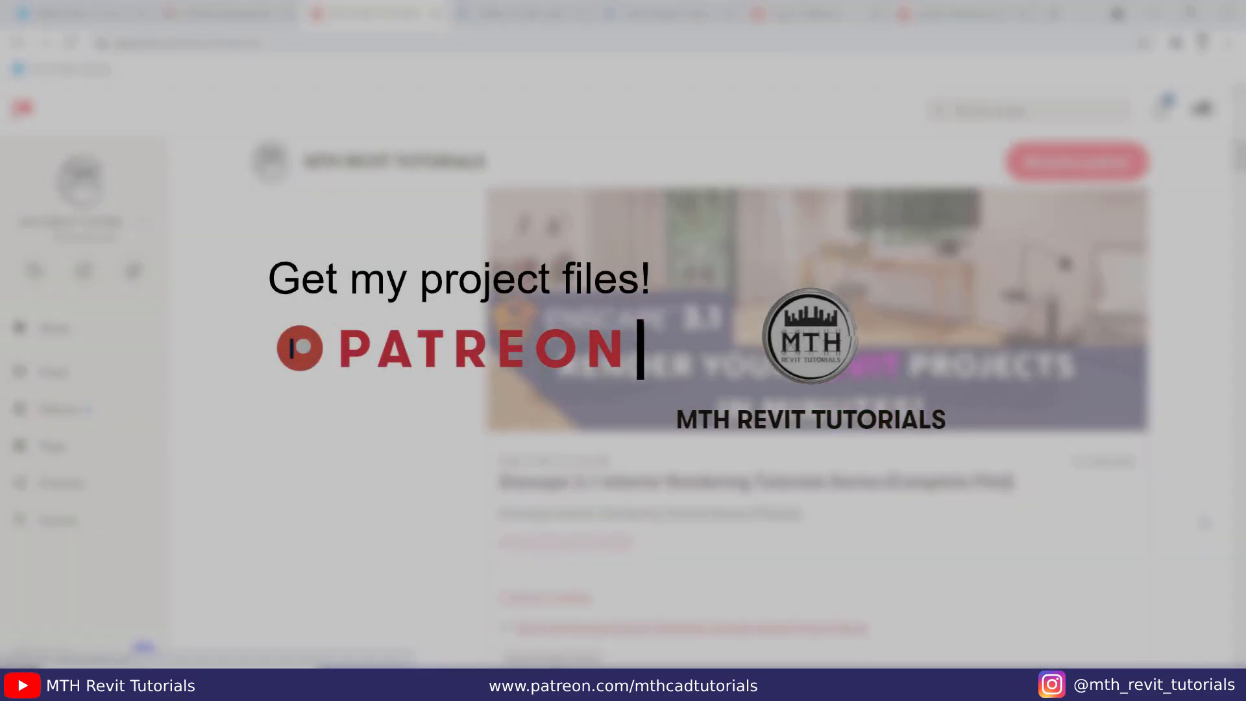
scroll("down", 3)
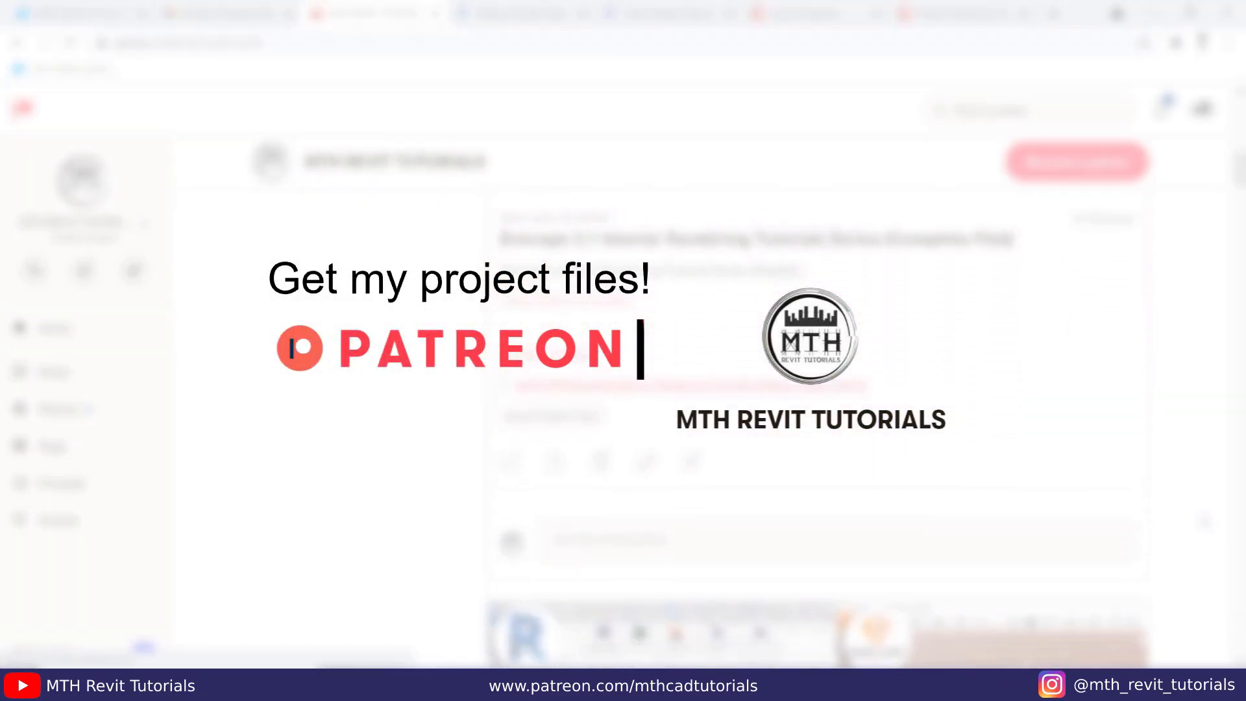